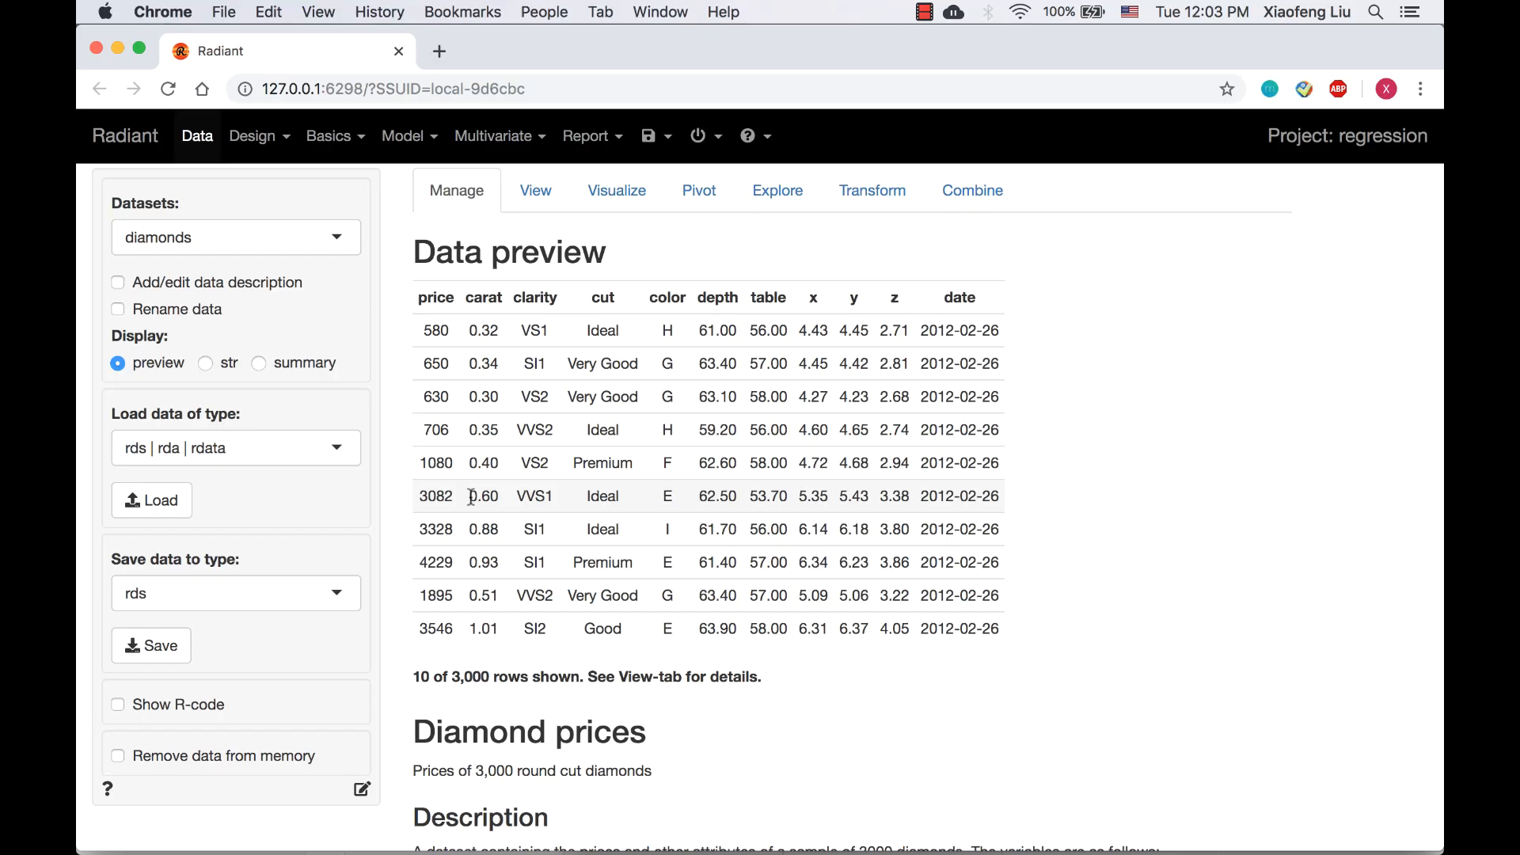
- Load the houseprices dataset in place of diamonds and bring up the Model menu
click(152, 499)
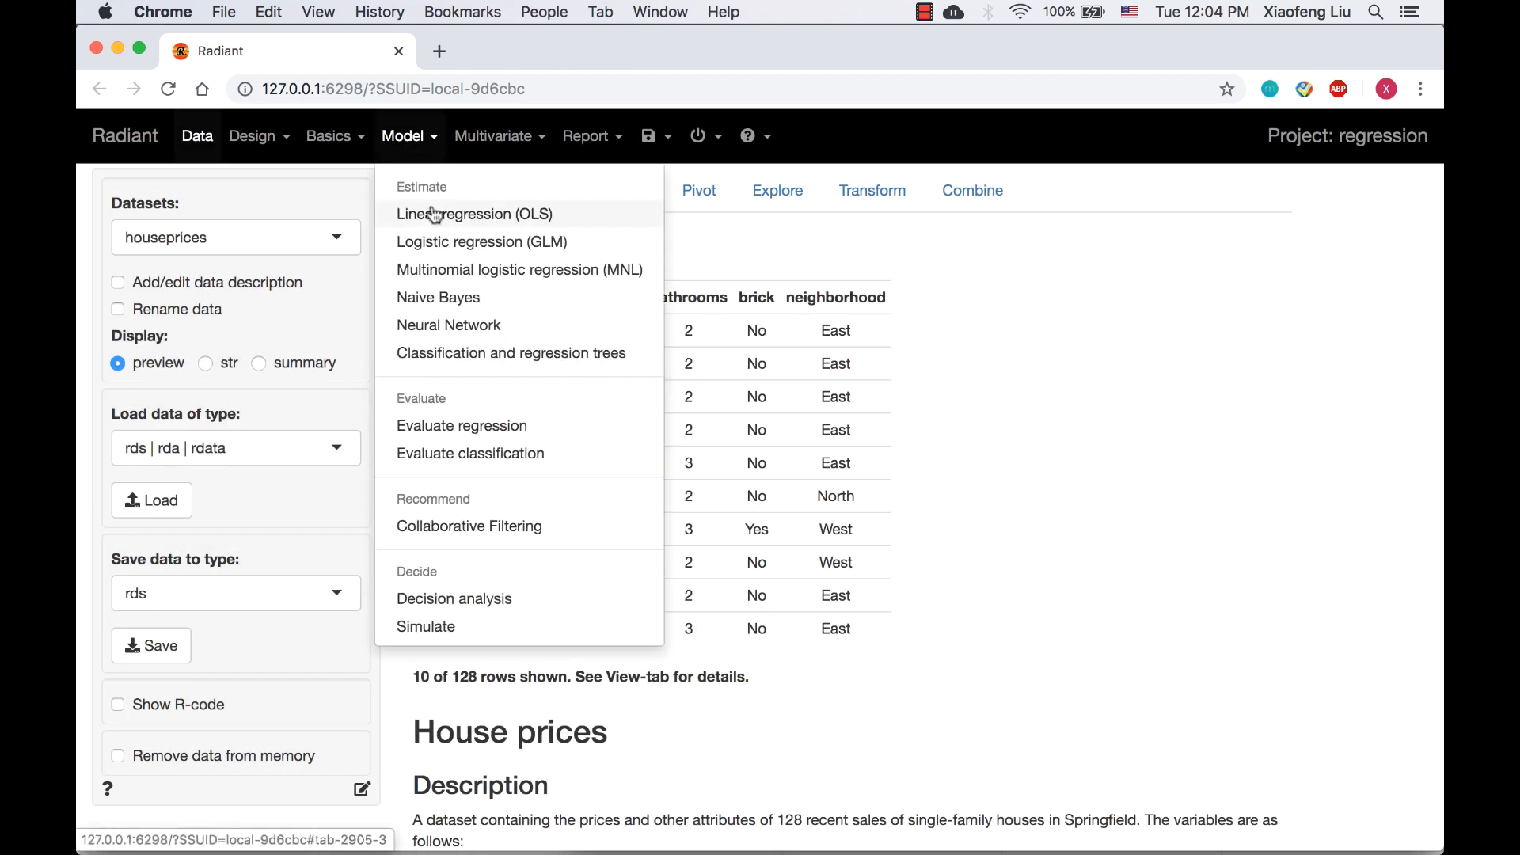
- Choose Linear regression (OLS) with price as response and squarefeet, bedrooms, brick, neighborhood as explanatory
click(473, 215)
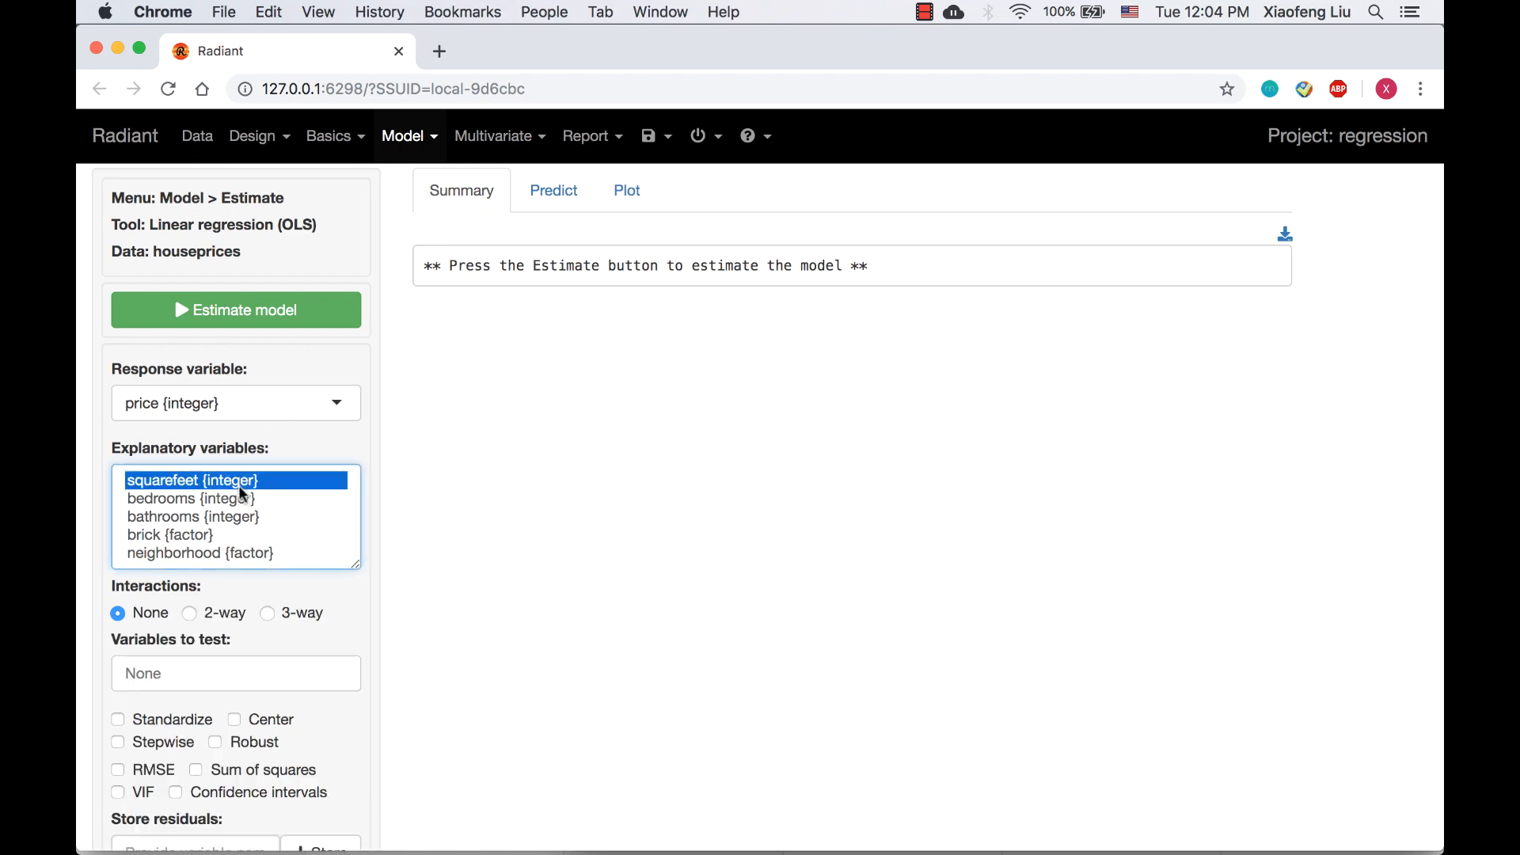
click(190, 498)
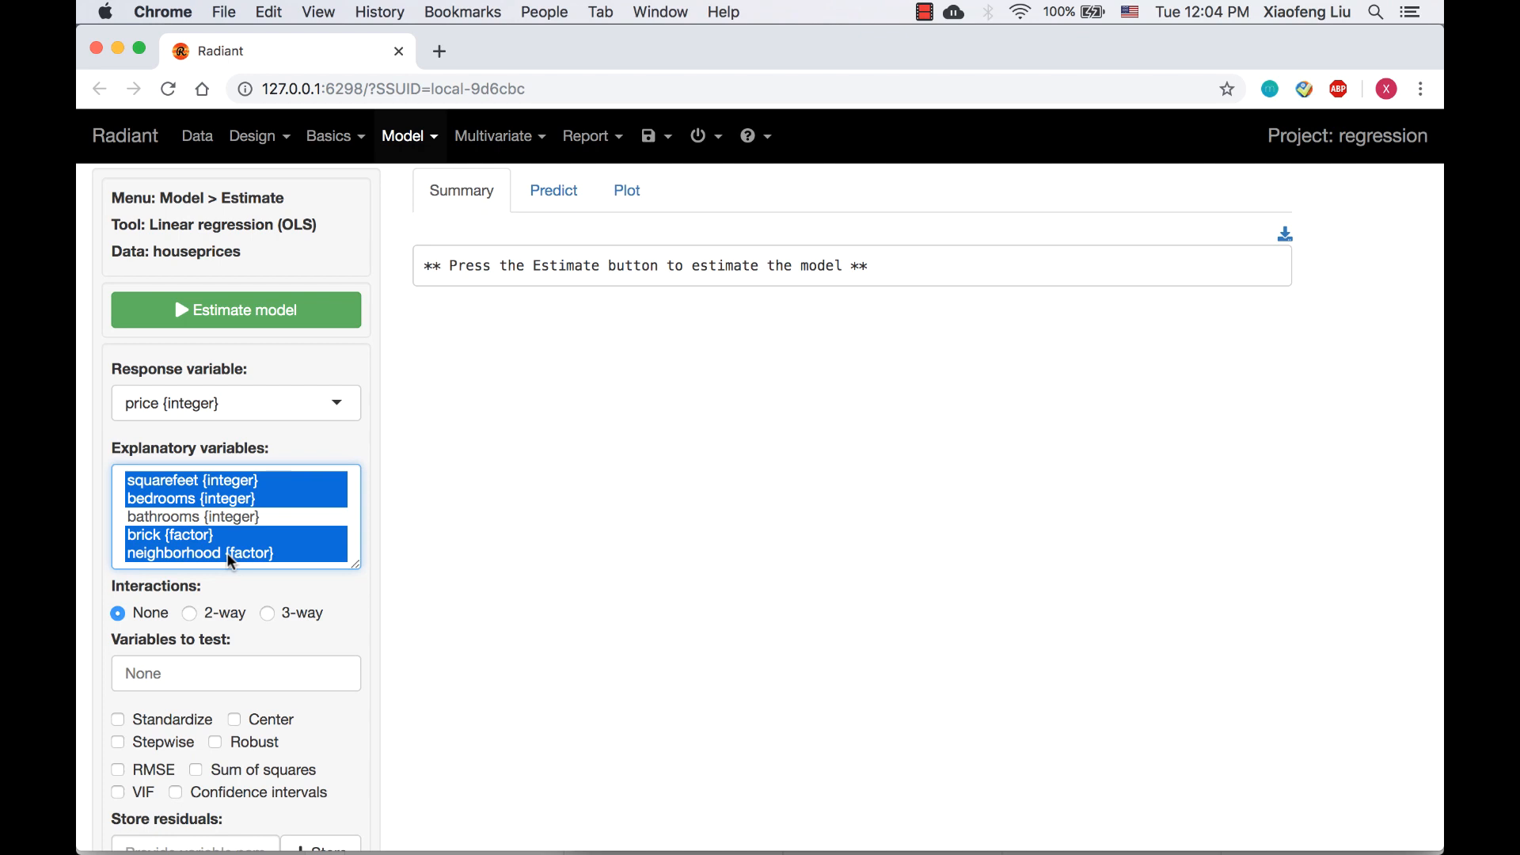
mouse_move(230, 522)
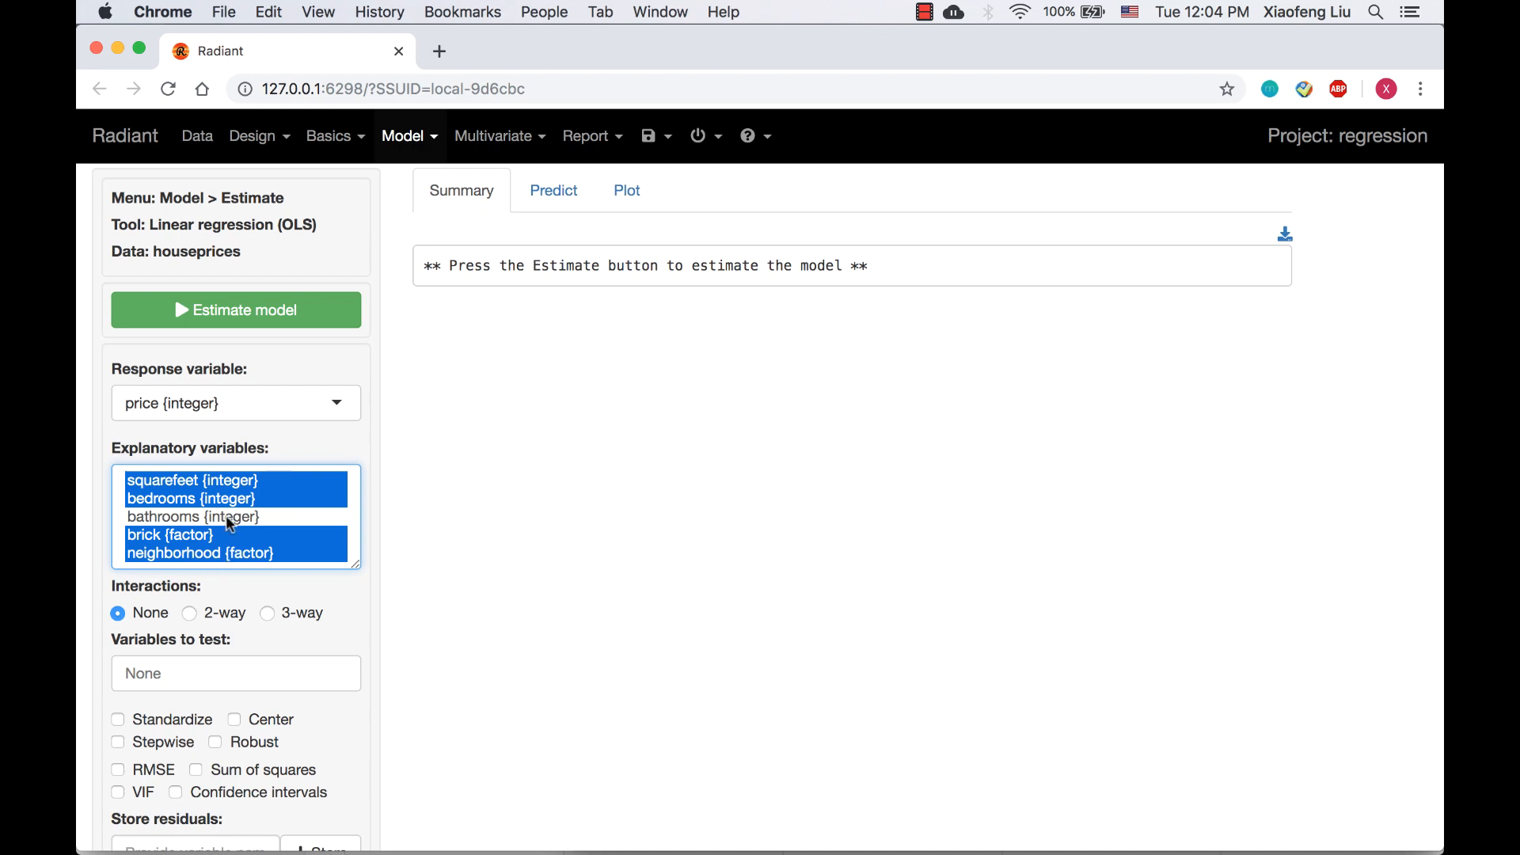
mouse_move(213, 416)
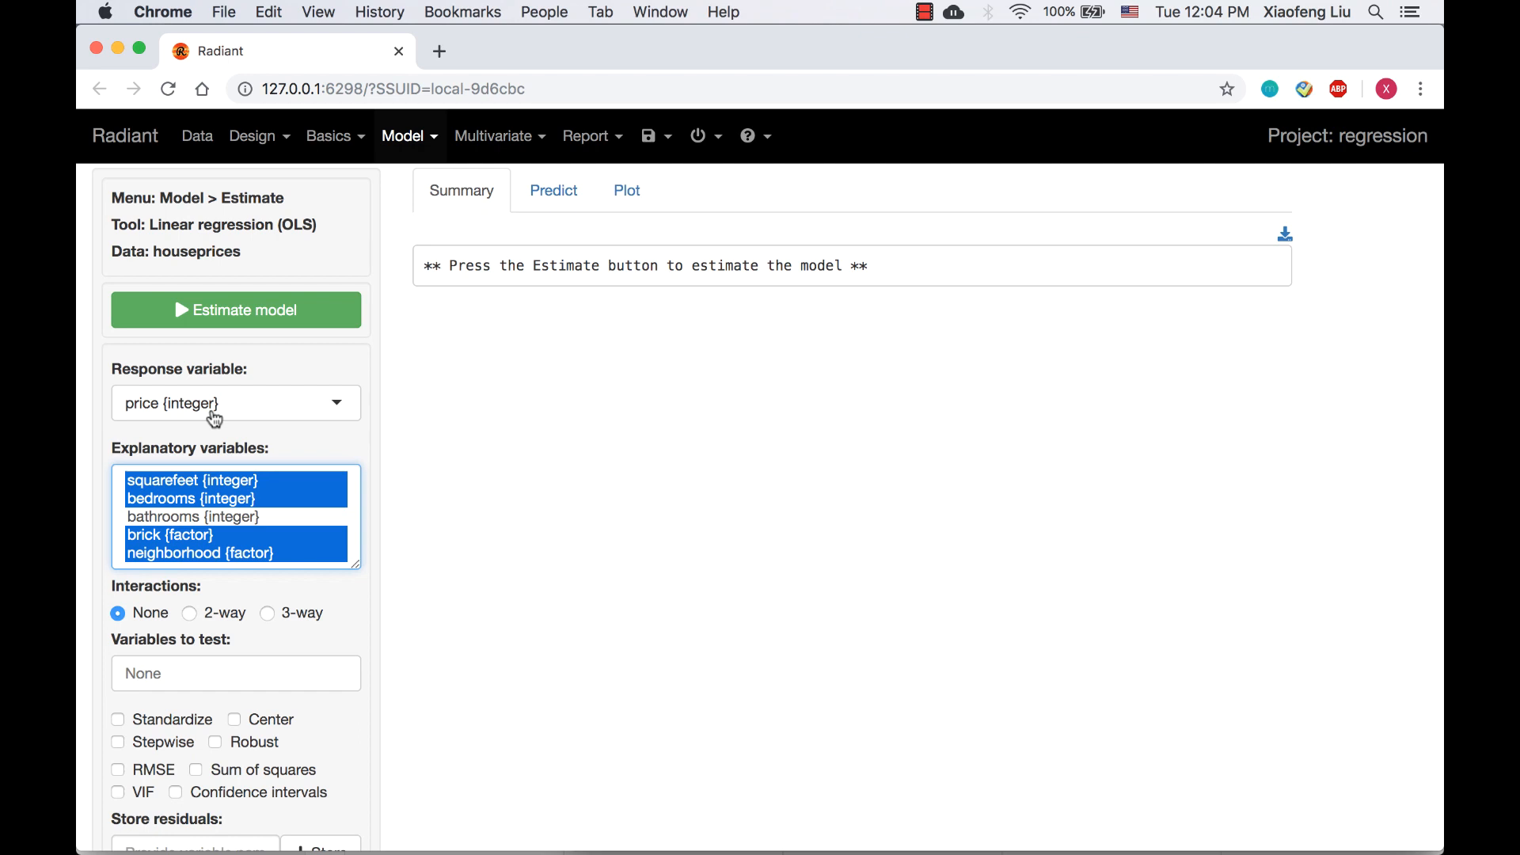
mouse_move(211, 411)
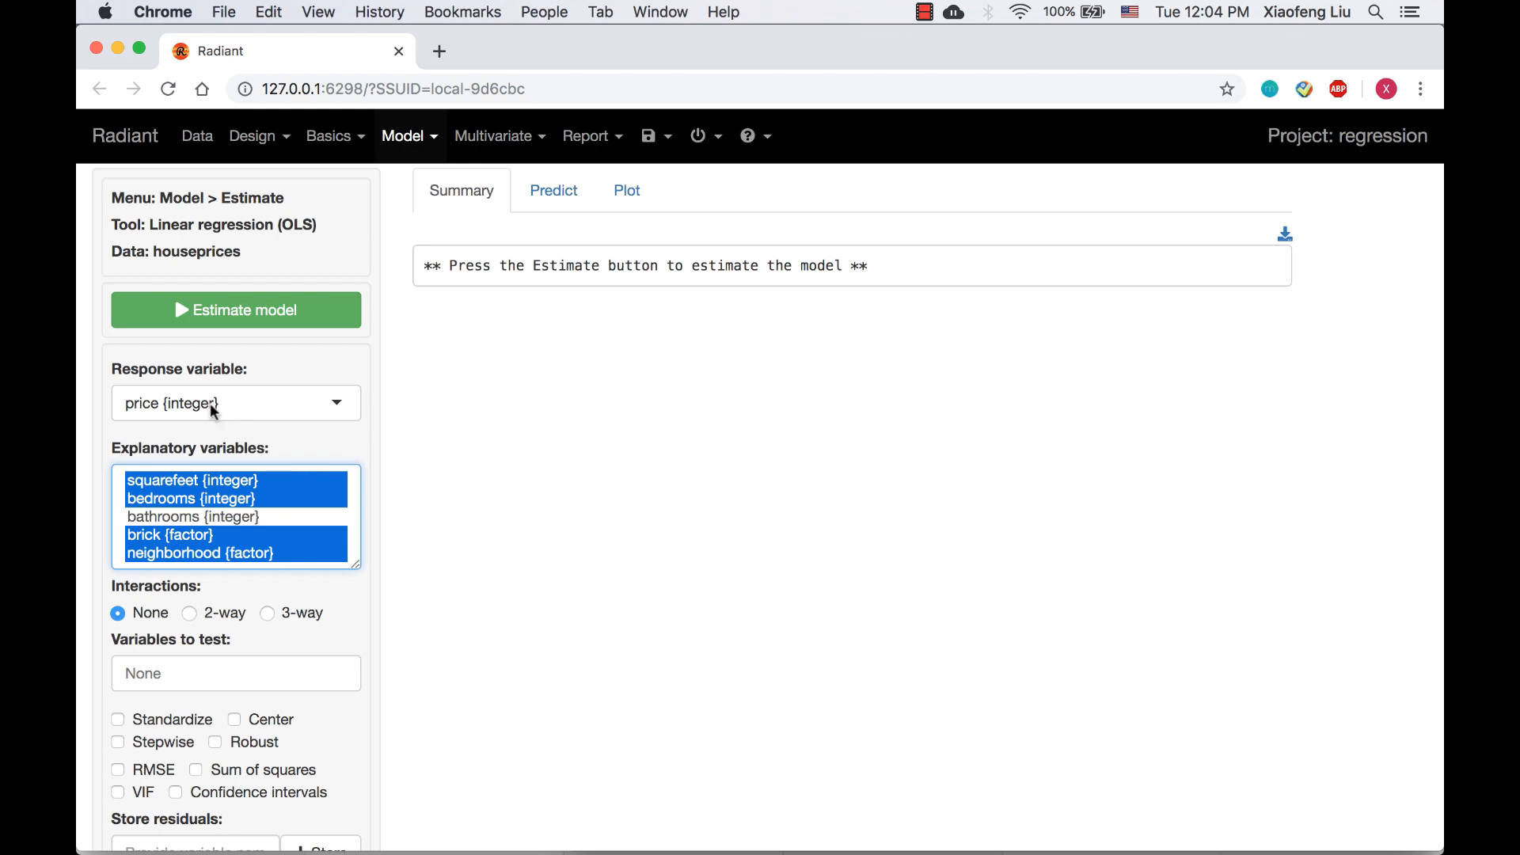
- Estimate the model and highlight R-squared 0.794 and adjusted R-squared 0.785
click(236, 310)
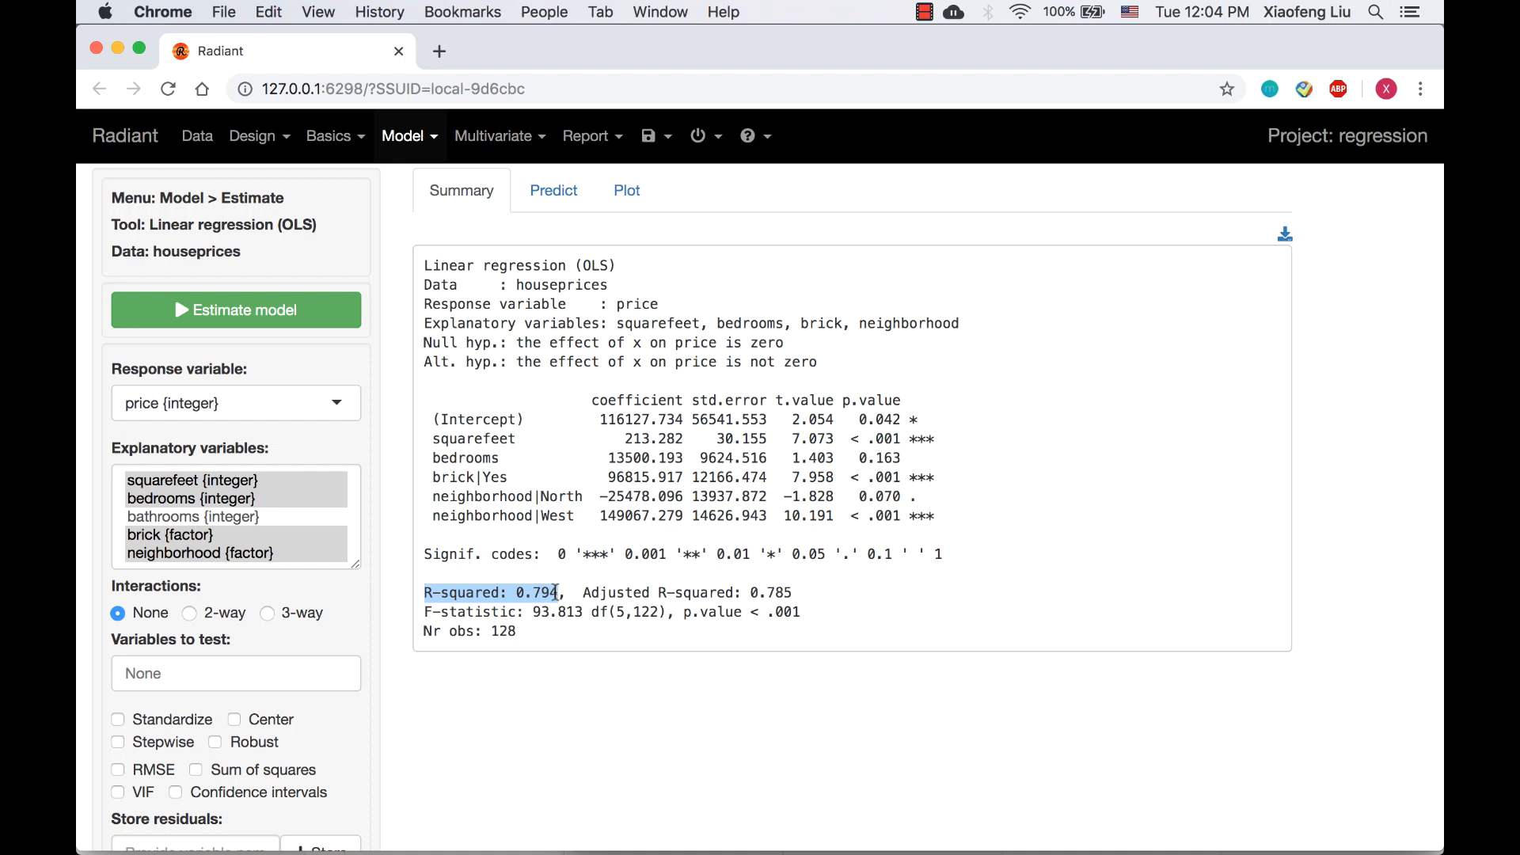
drag(582, 592, 776, 592)
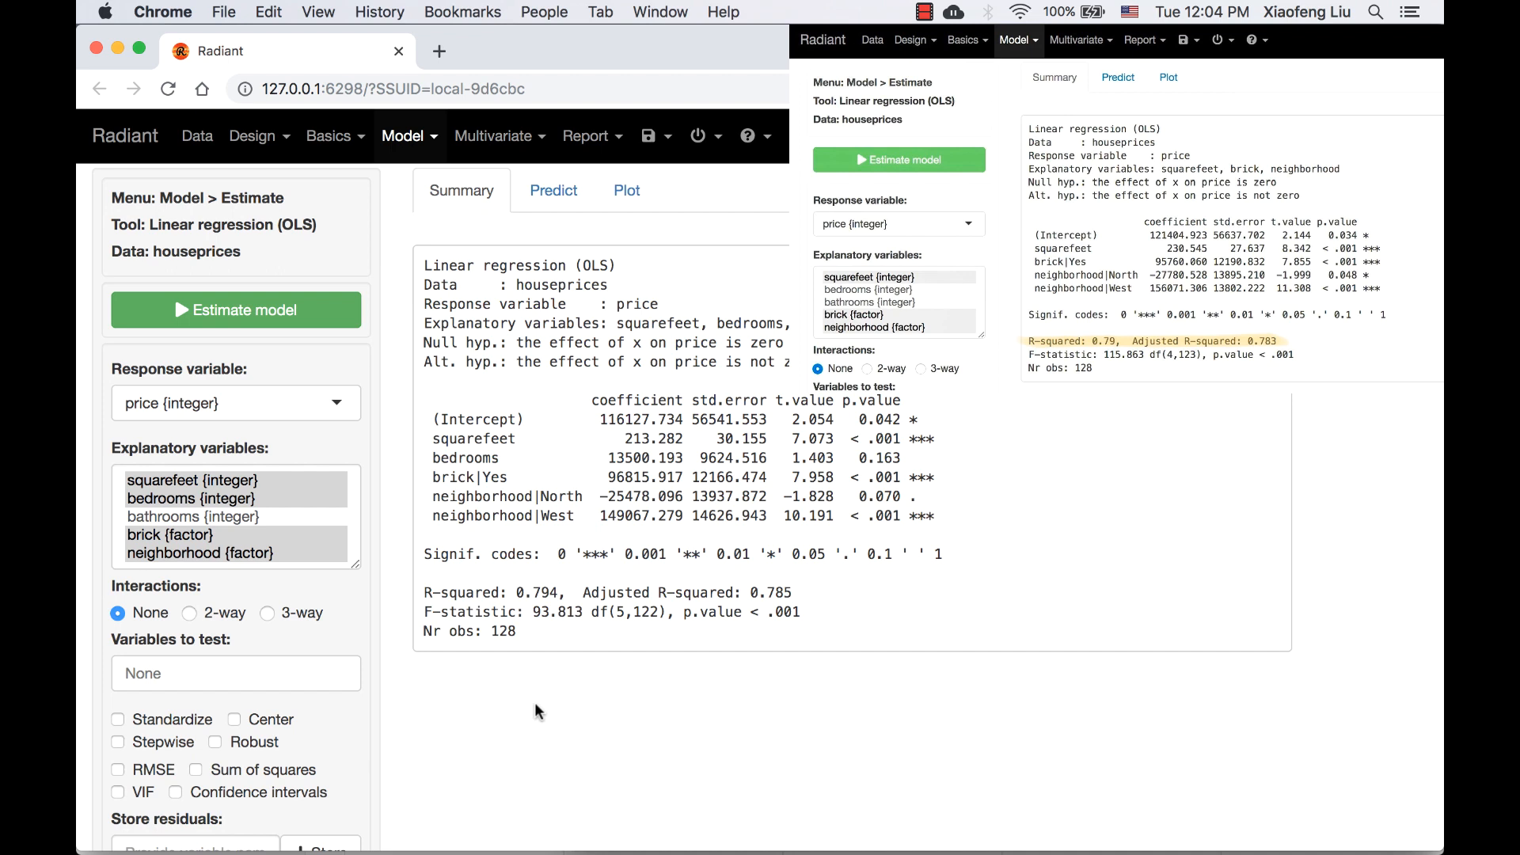
- Test bedrooms, then highlight R-squared 0.794 and the F-statistic of 1.968
click(234, 673)
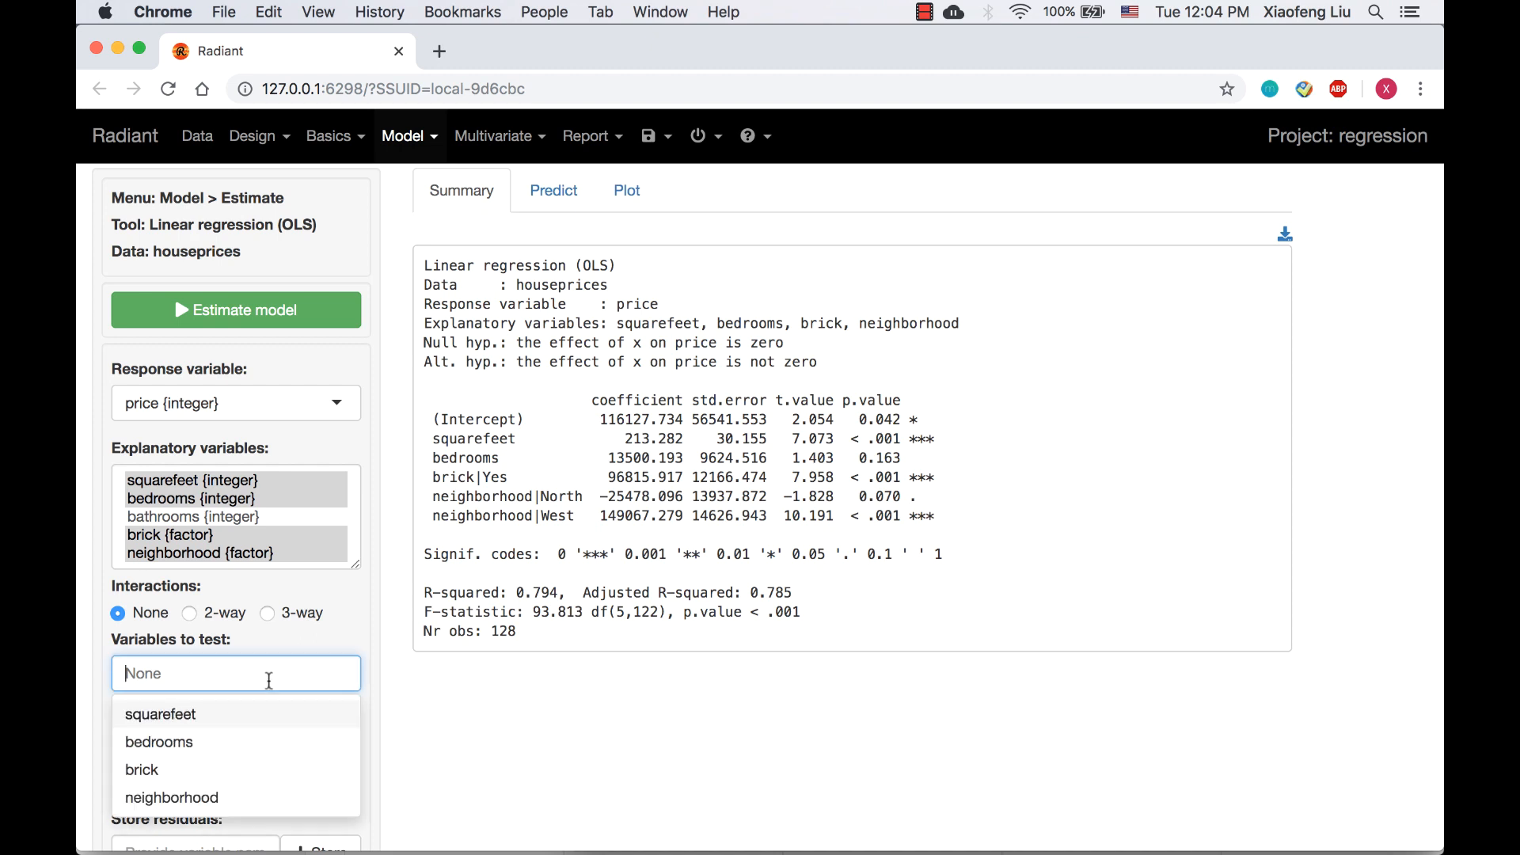
click(159, 742)
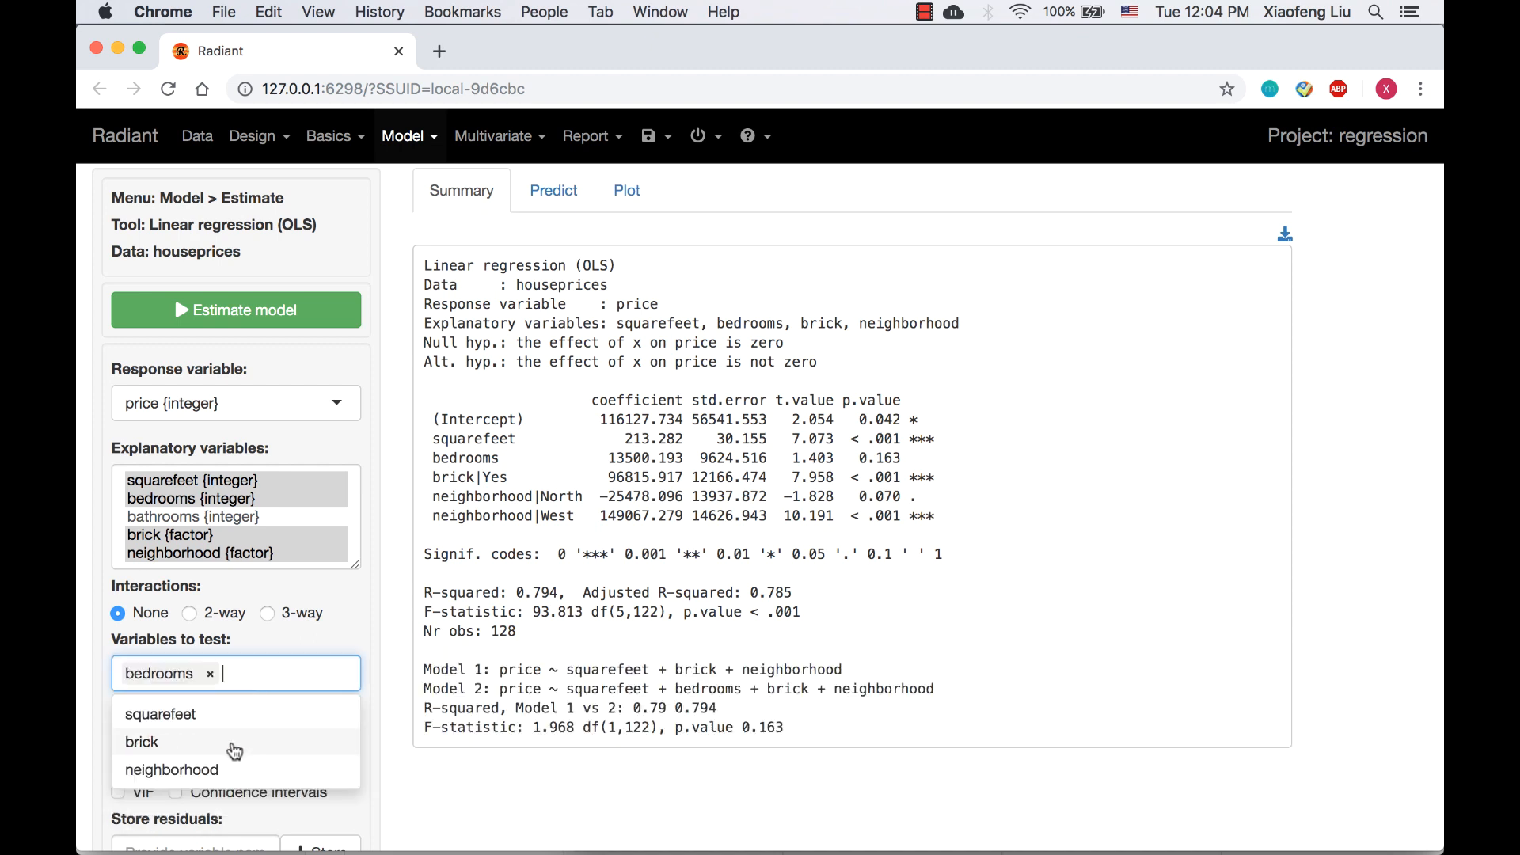
mouse_move(425, 669)
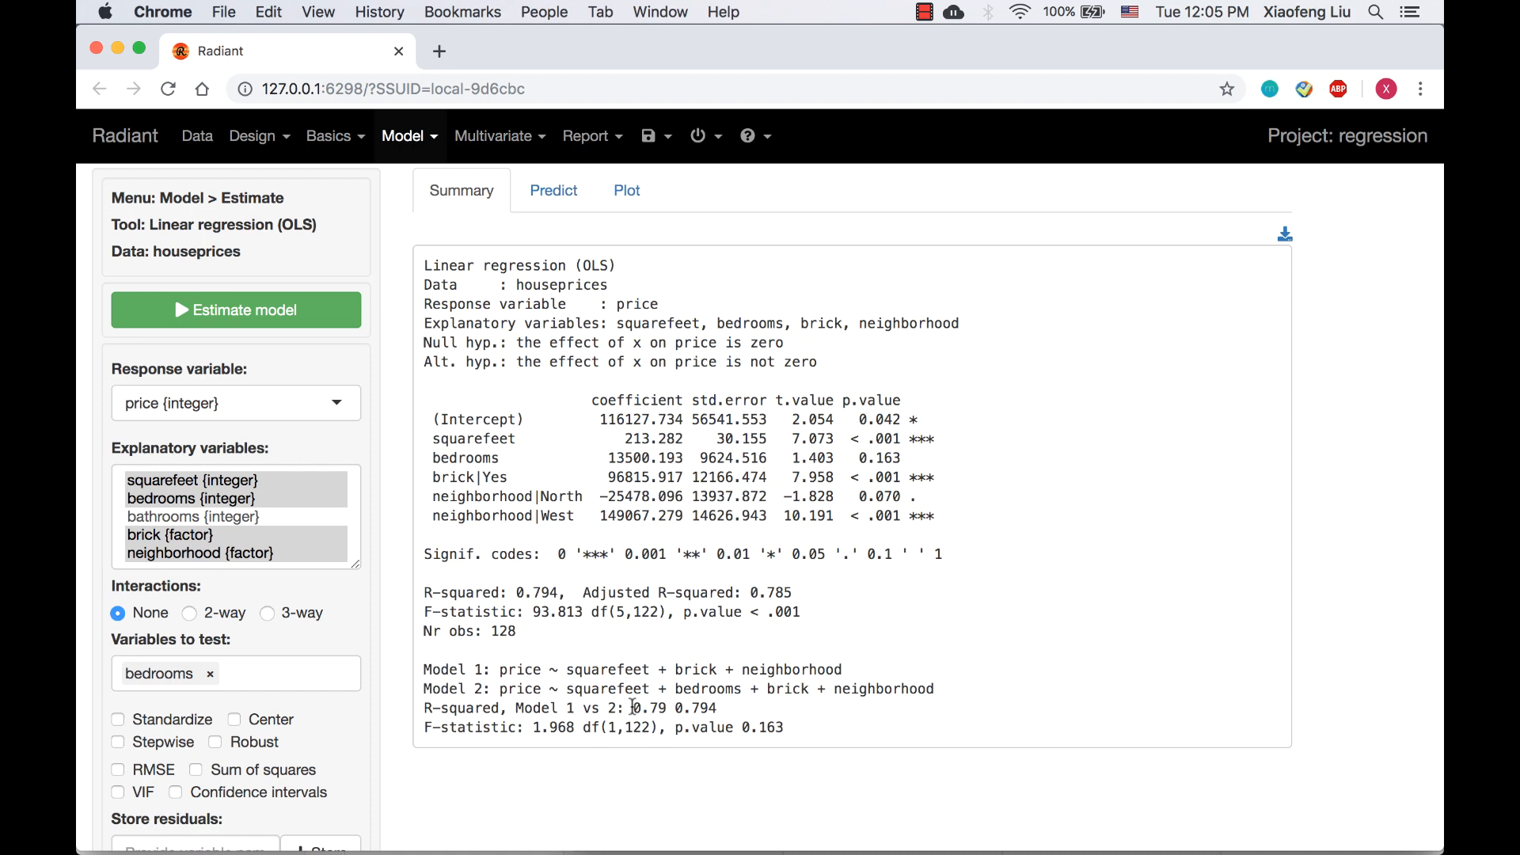
double_click(652, 708)
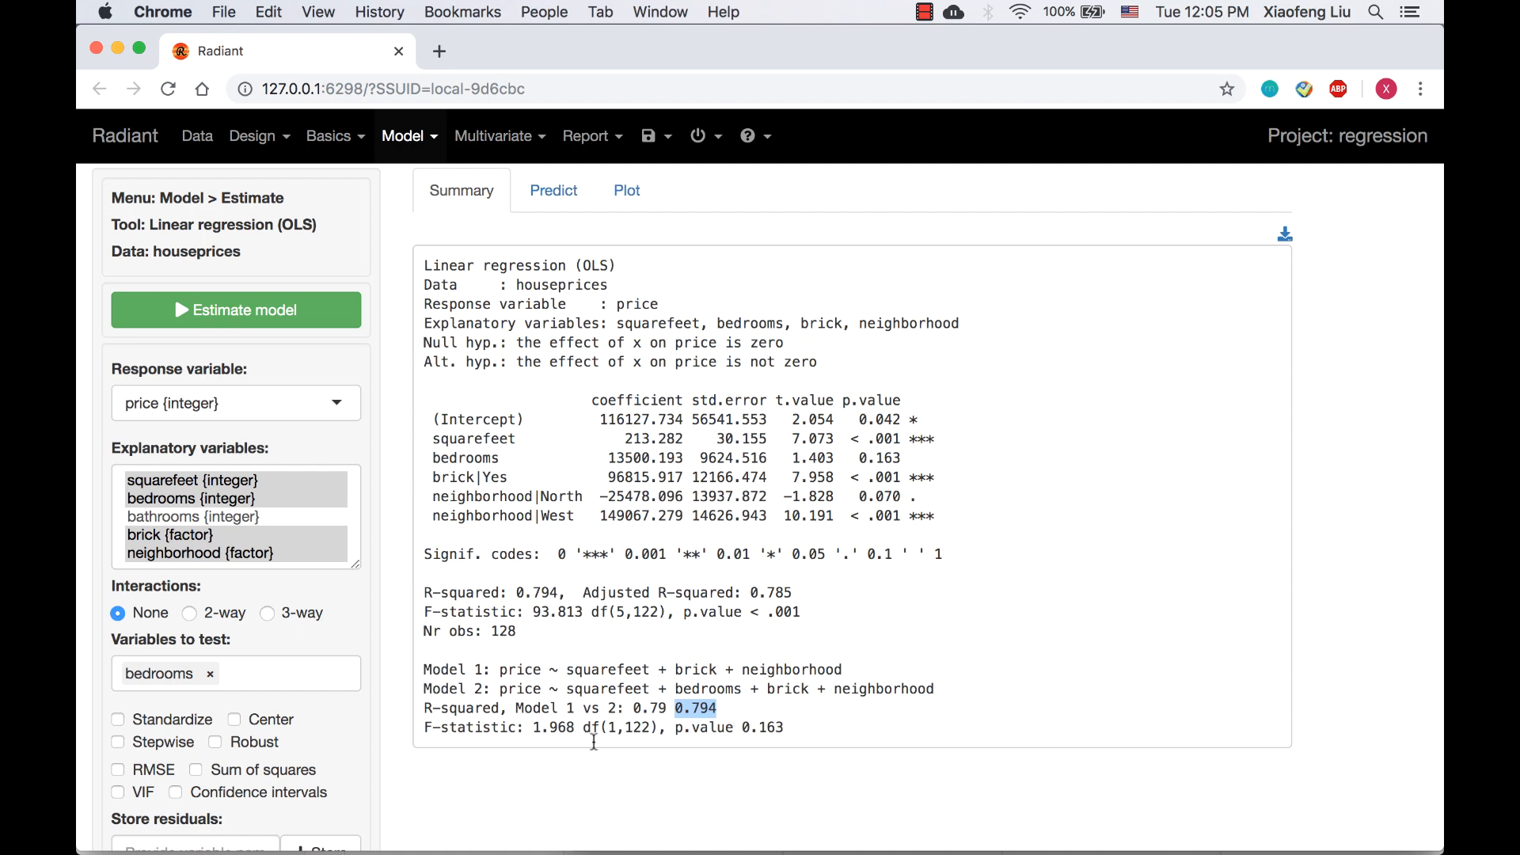
double_click(466, 729)
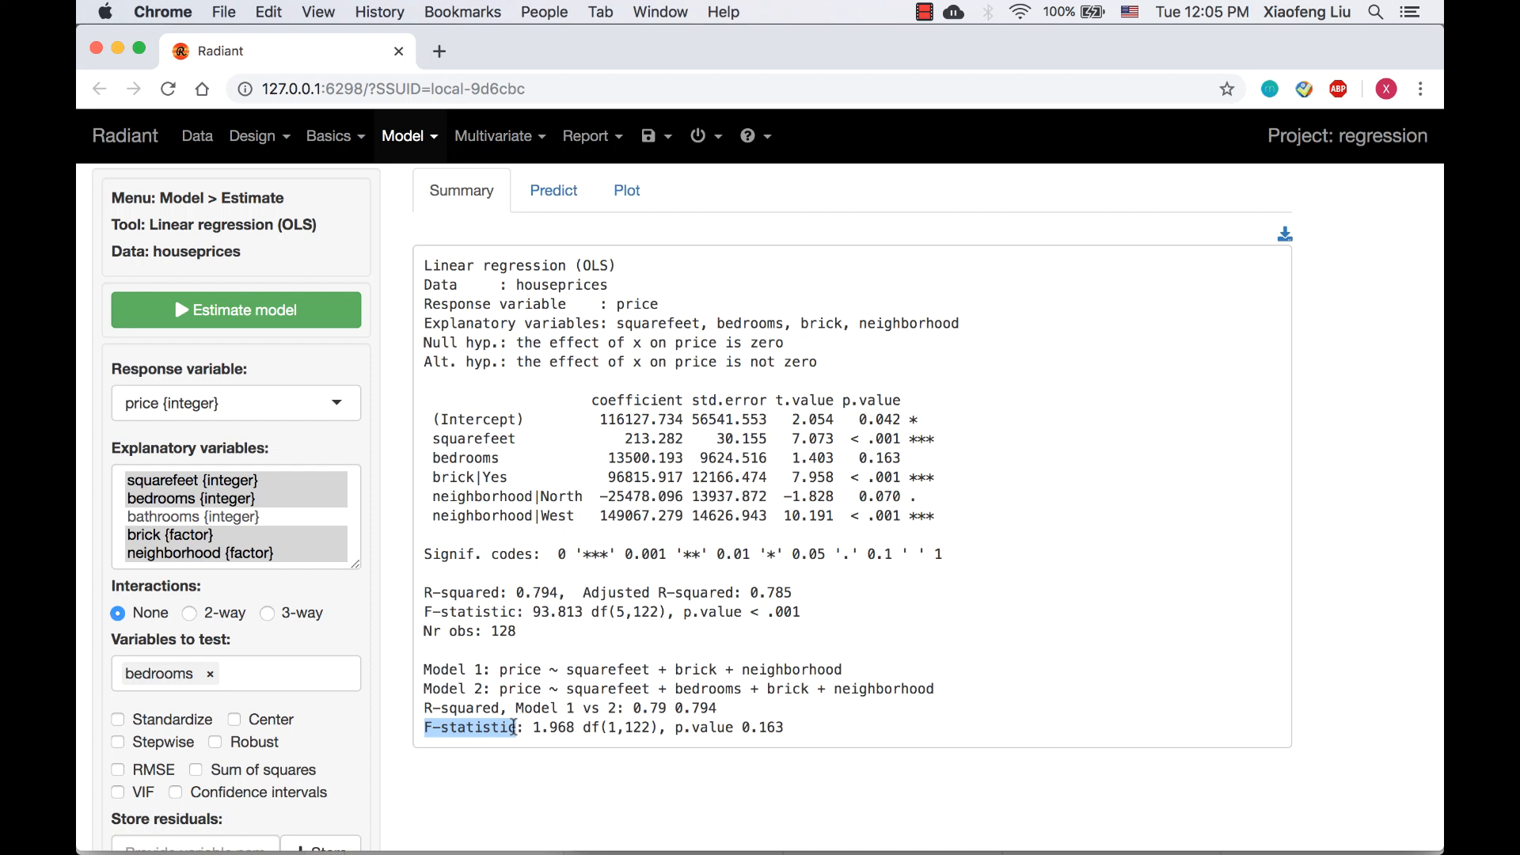
mouse_move(470, 727)
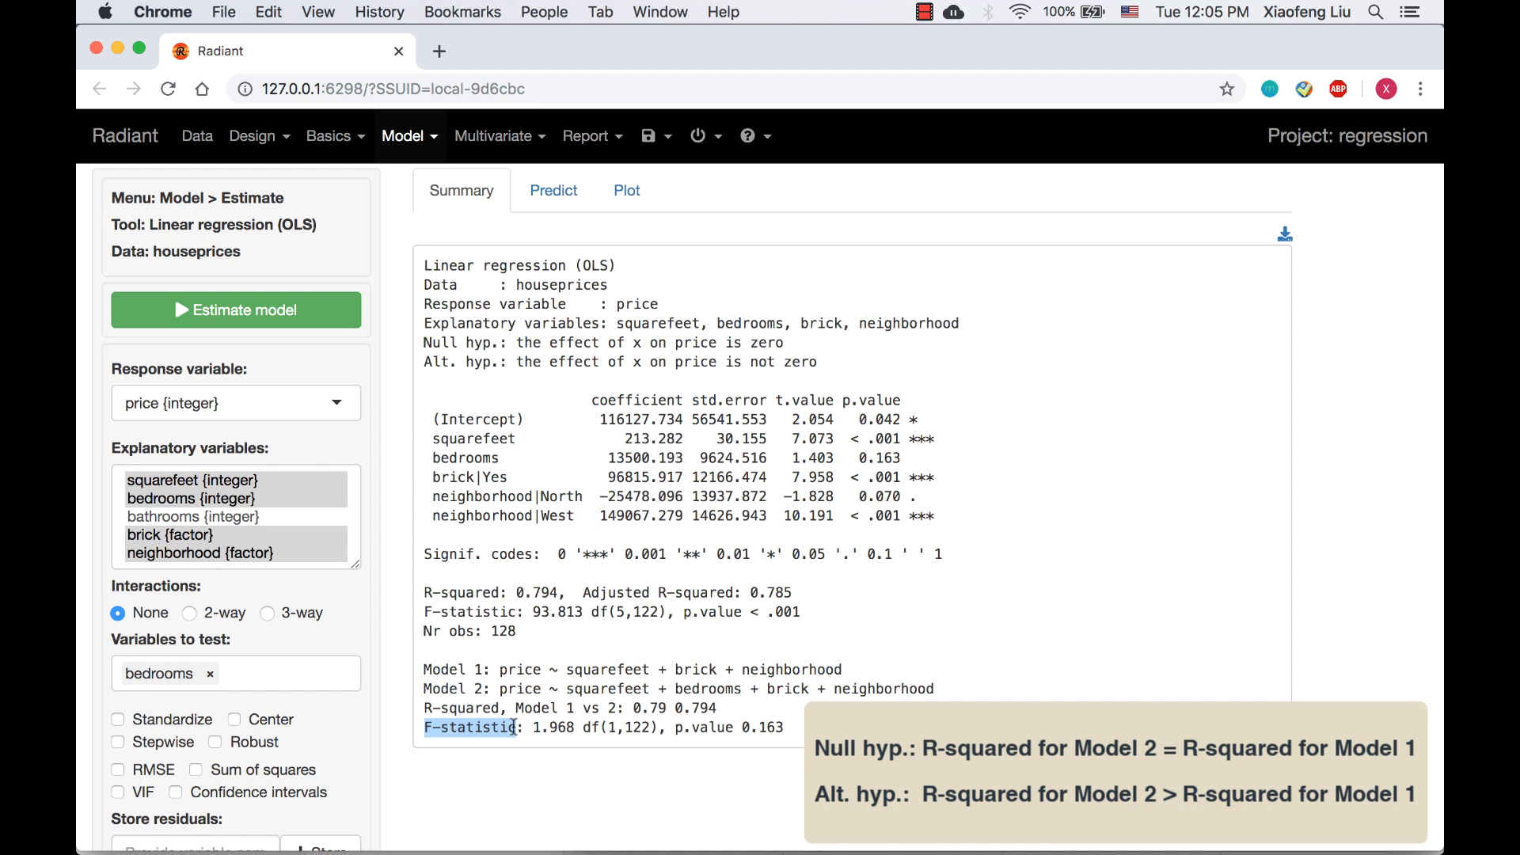
double_click(703, 728)
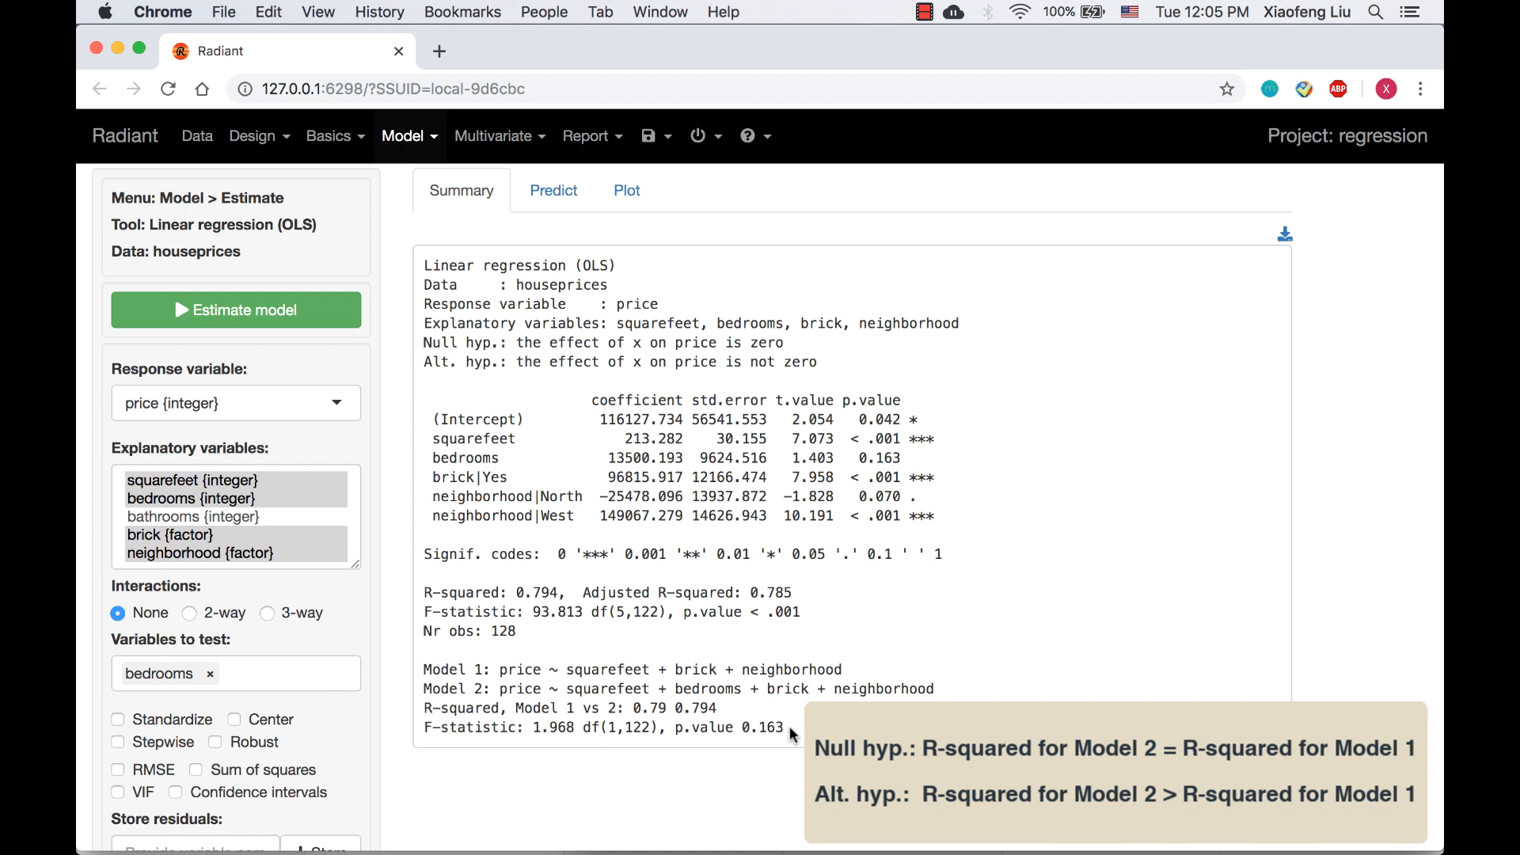
mouse_move(792, 735)
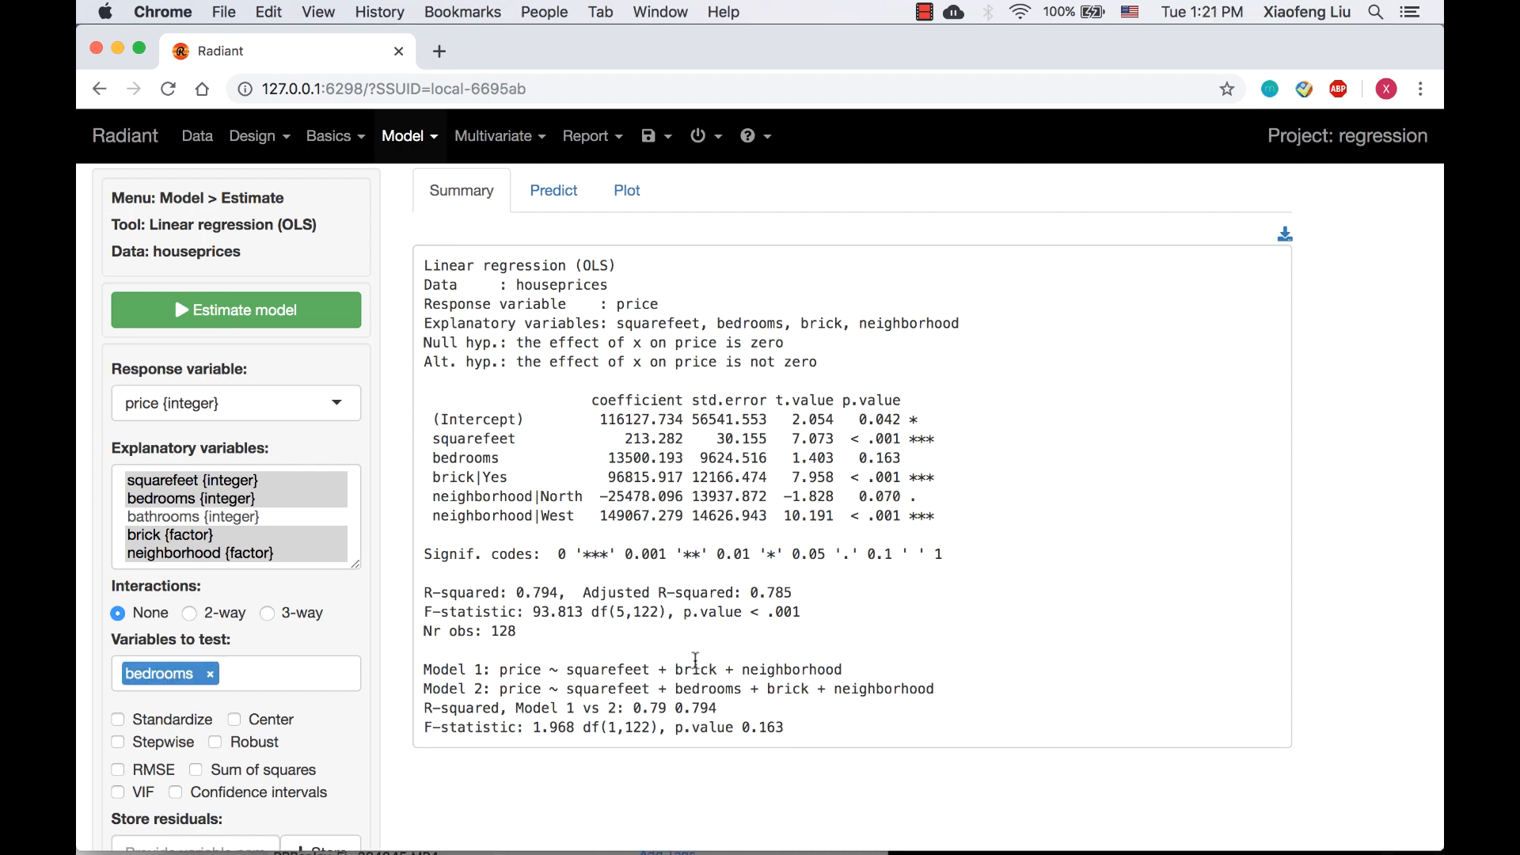
mouse_move(675, 730)
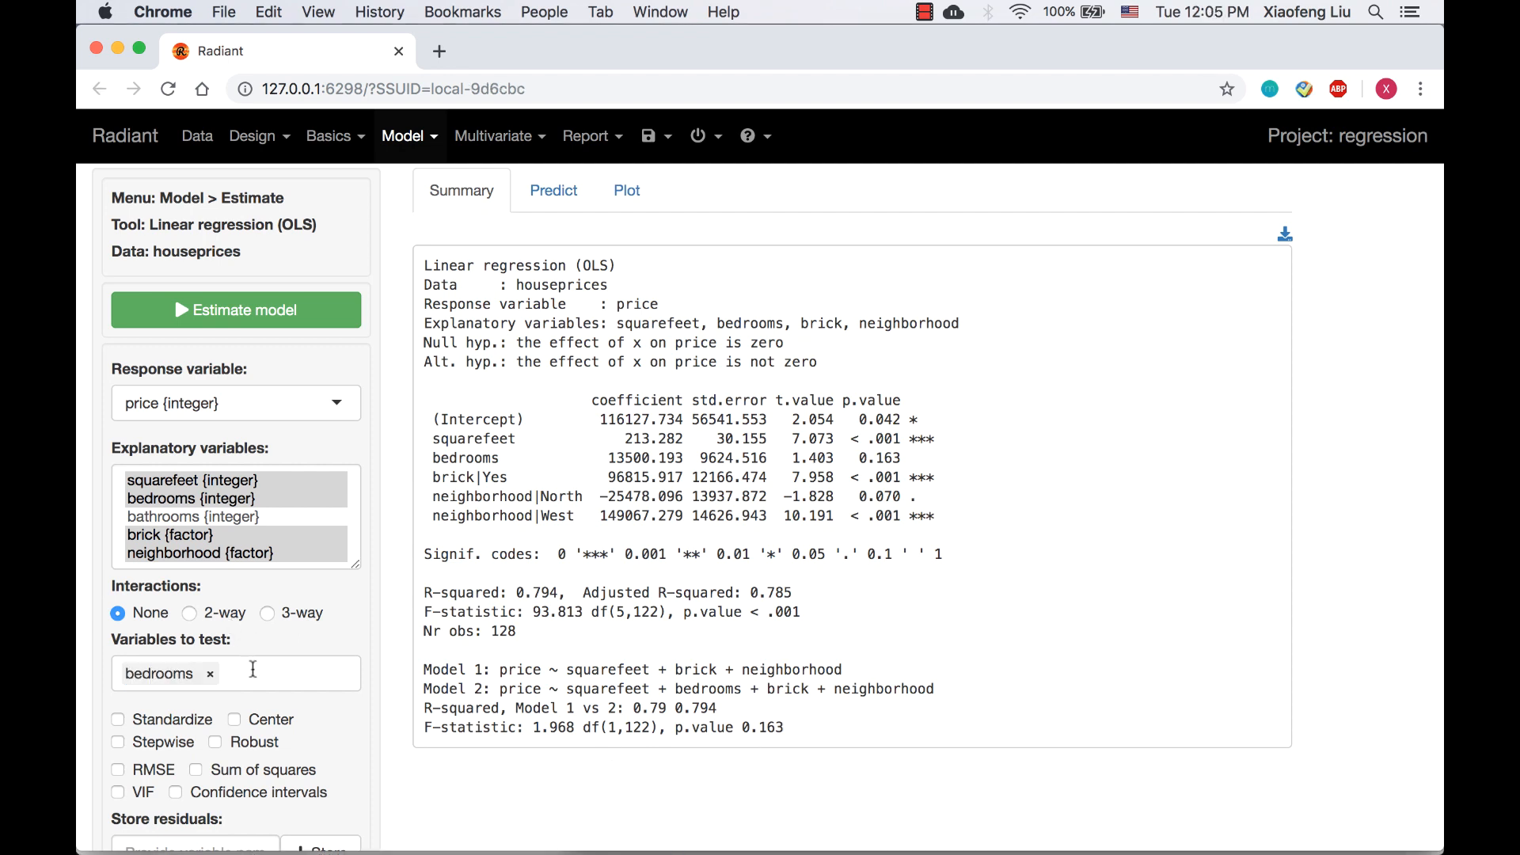
- Add squarefeet, brick and neighborhood to bedrooms as tested variables, yielding F-statistic 93.813
click(236, 672)
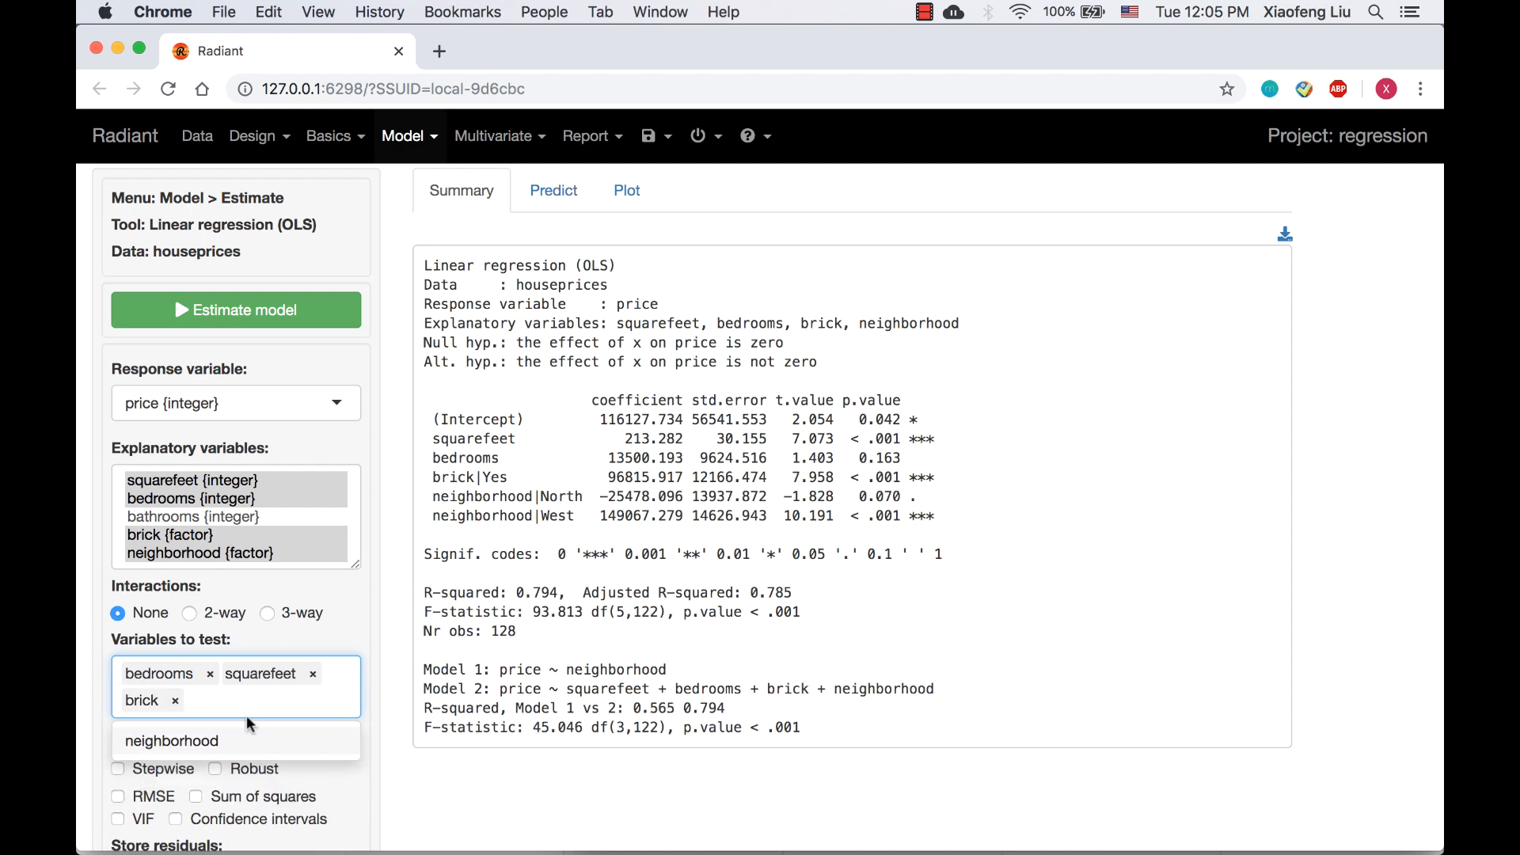
click(171, 741)
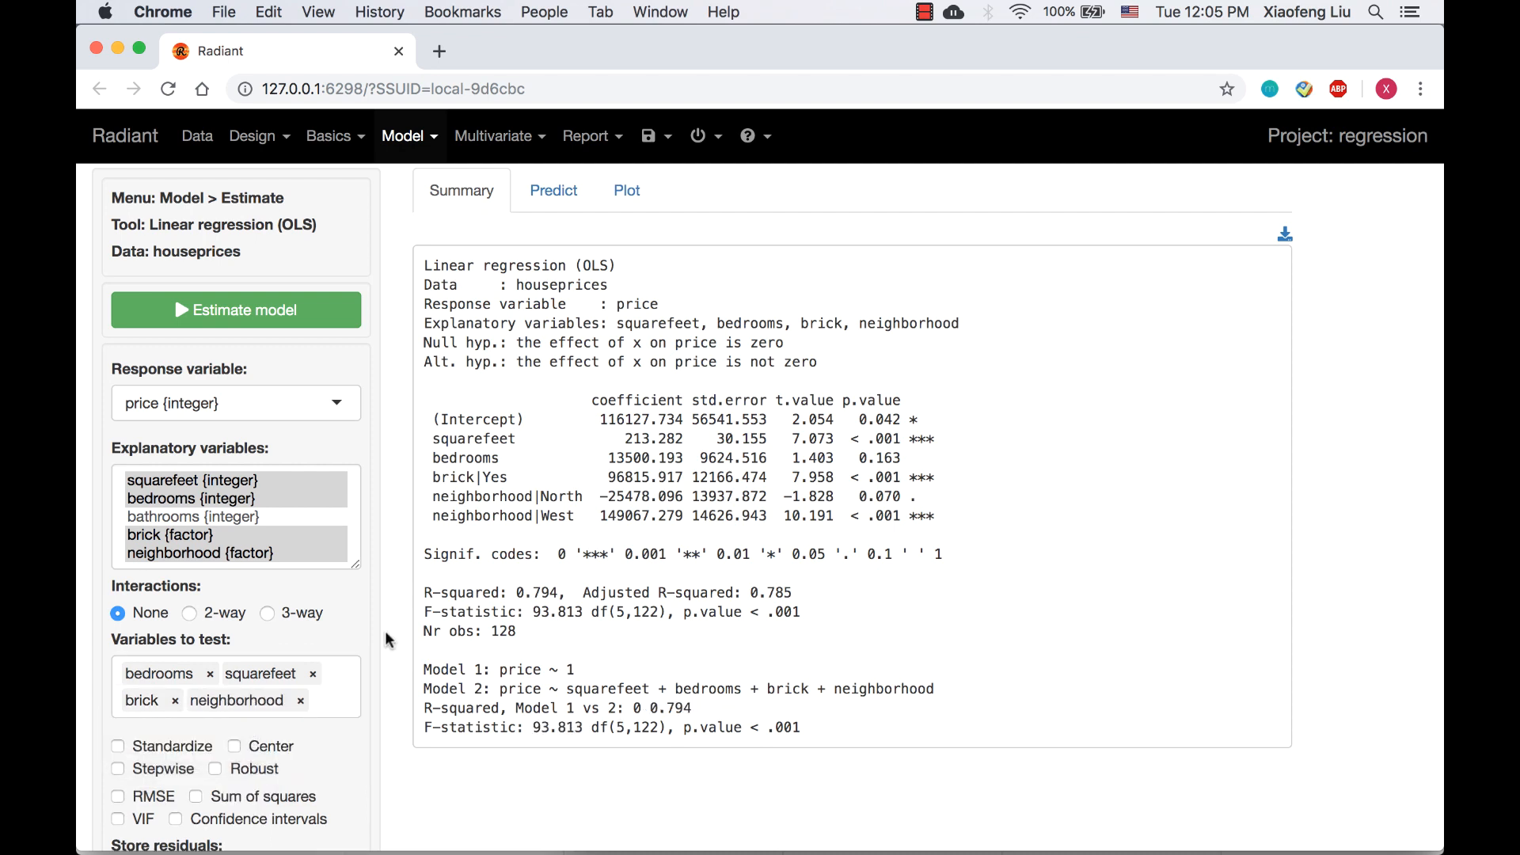
double_click(498, 670)
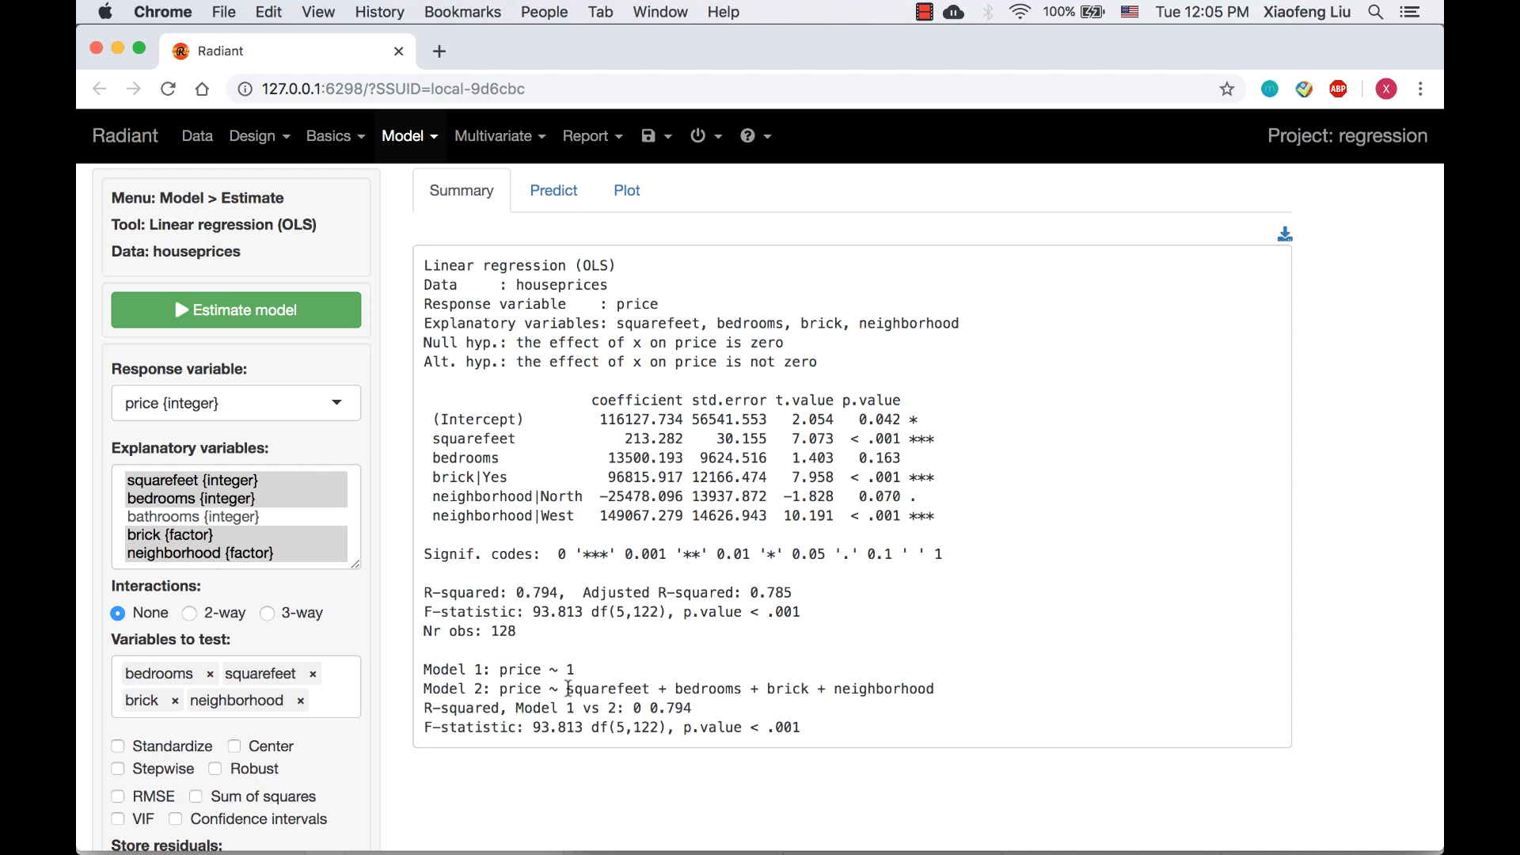
drag(567, 688, 933, 688)
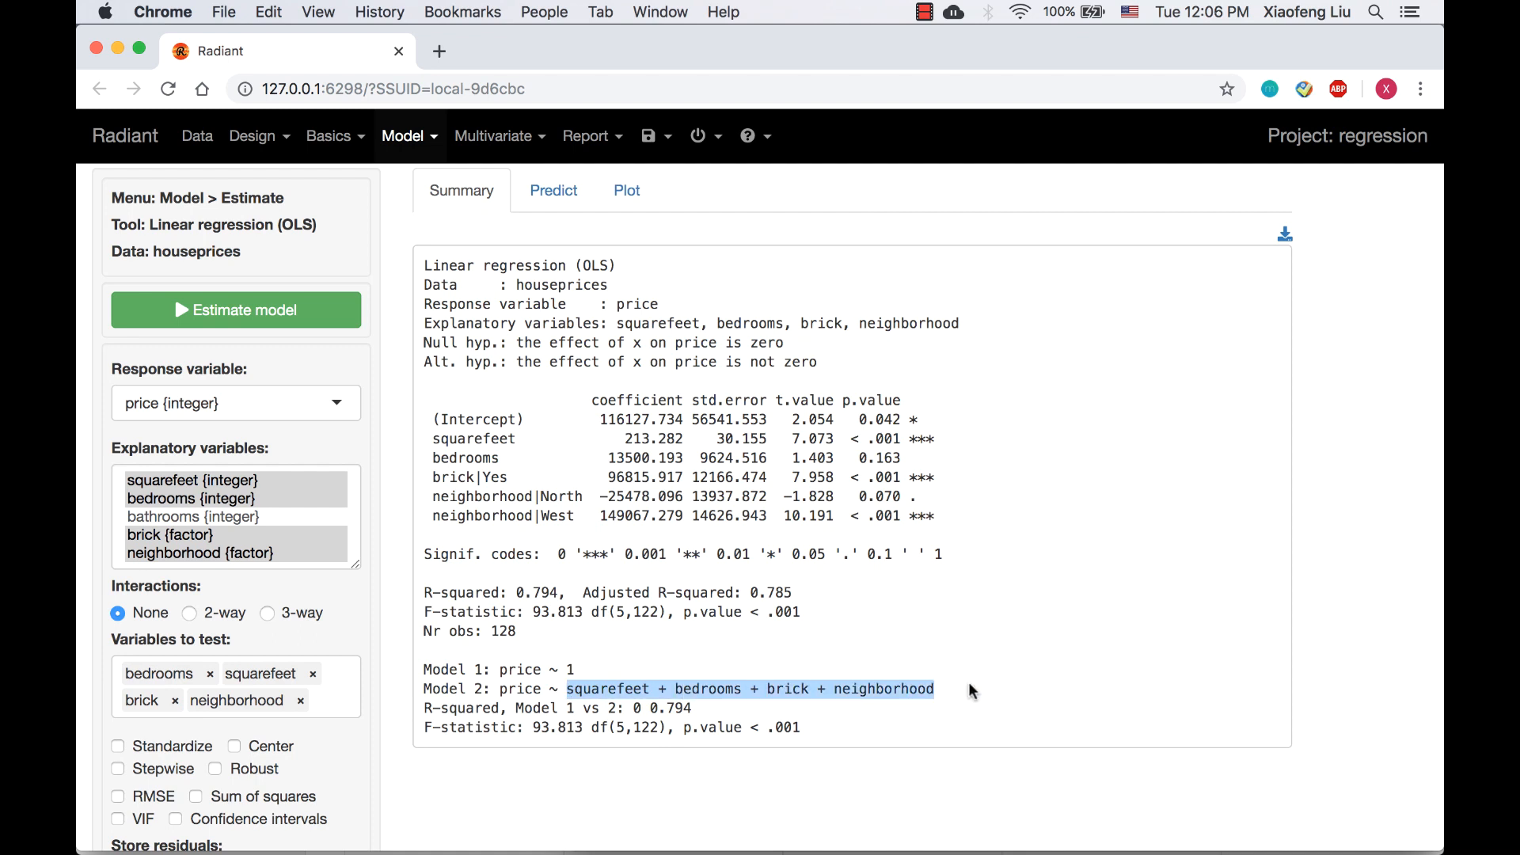
mouse_move(626, 725)
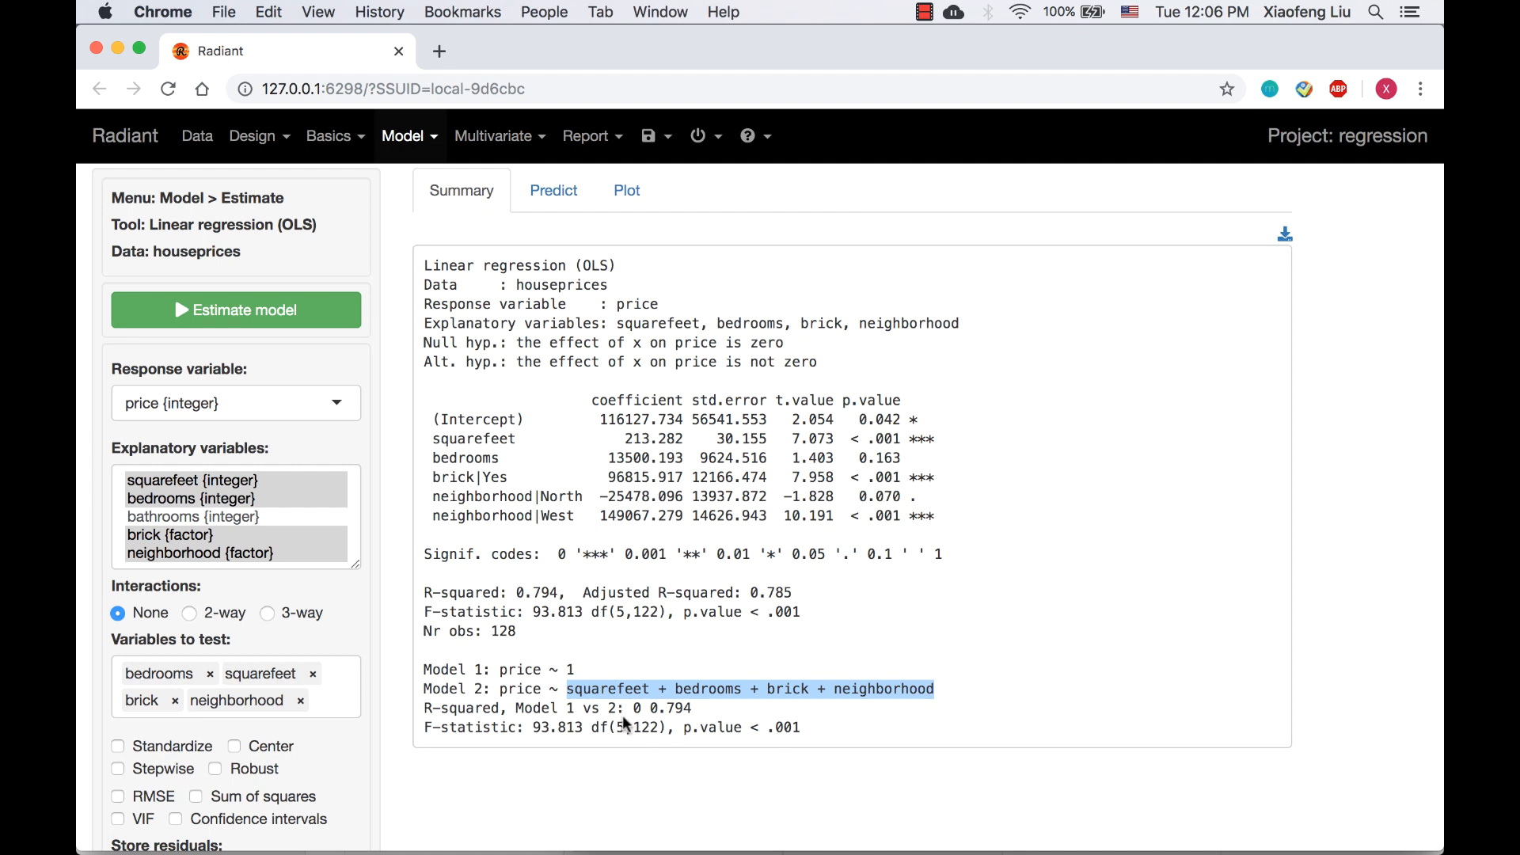
mouse_move(628, 714)
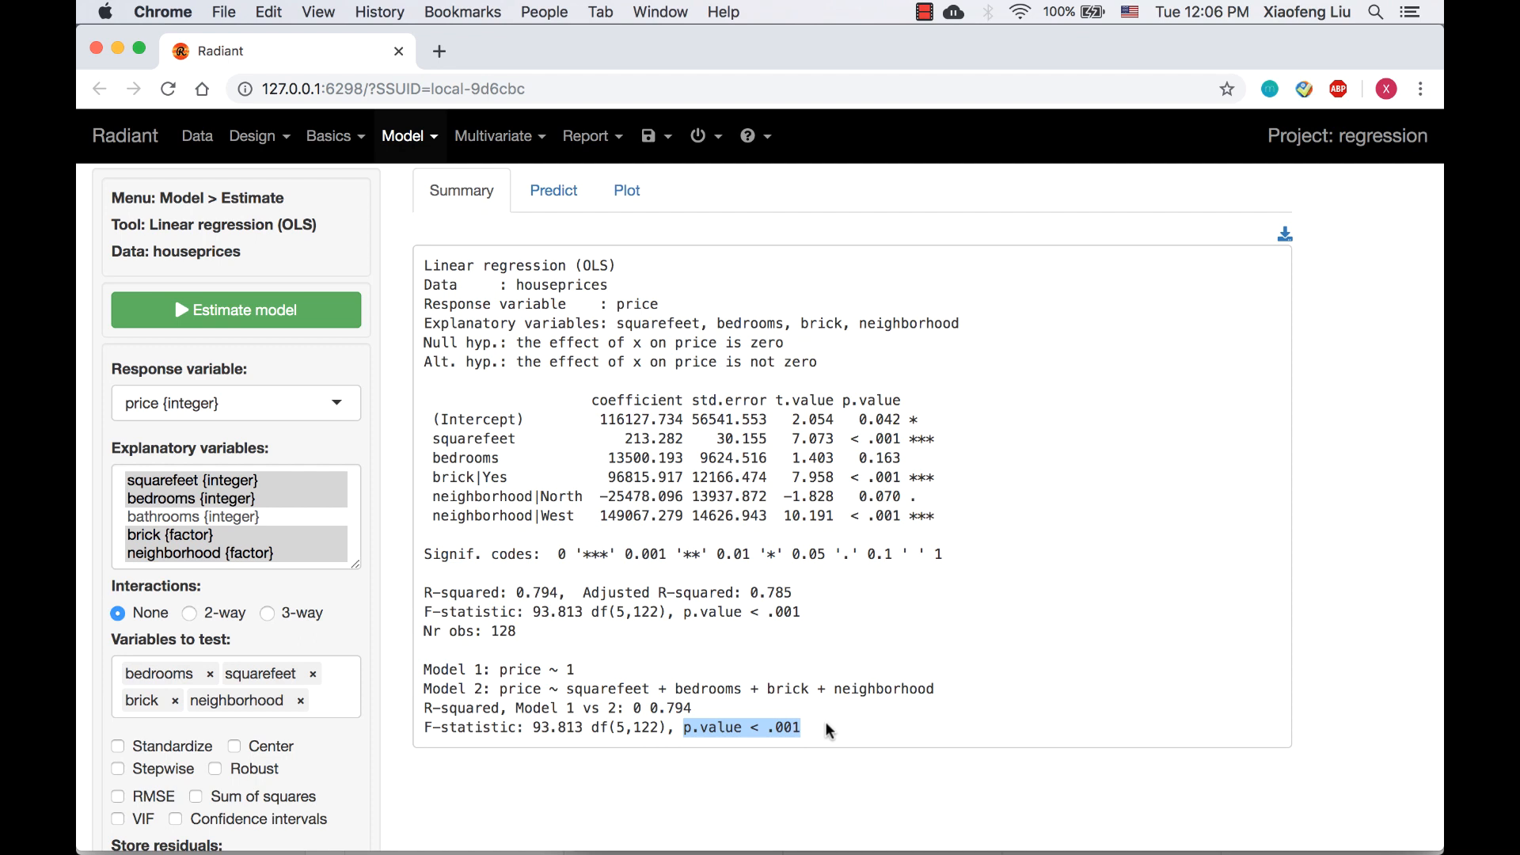
mouse_move(882, 741)
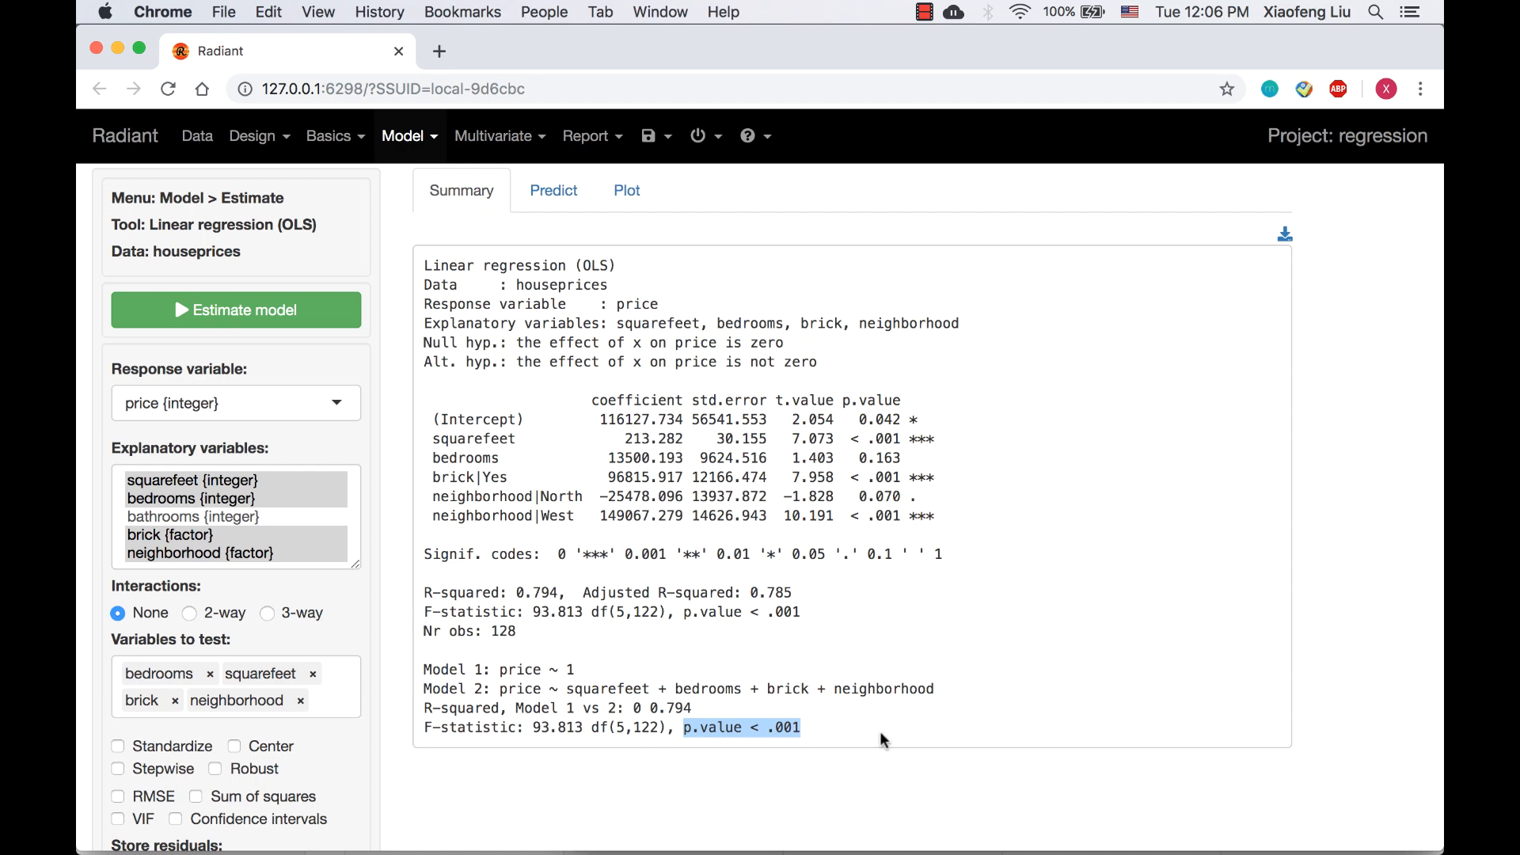